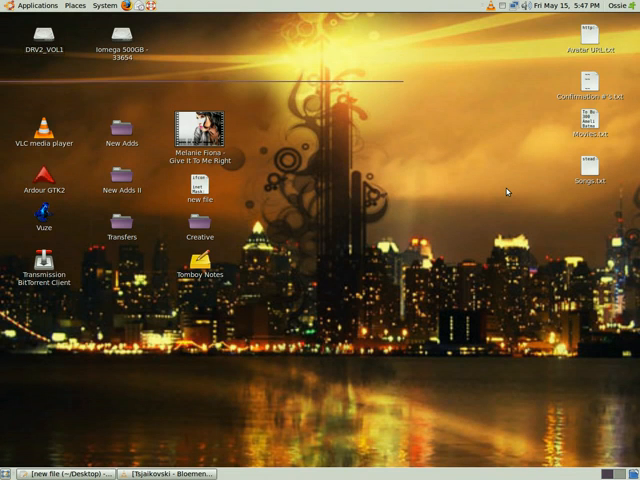
pyautogui.moveTo(519, 252)
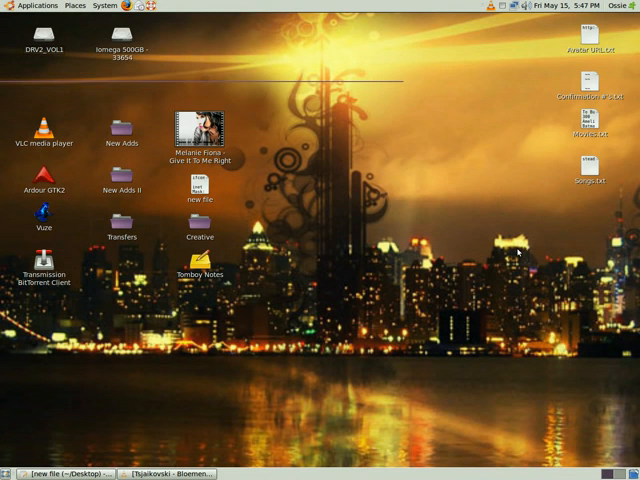
pyautogui.moveTo(248, 340)
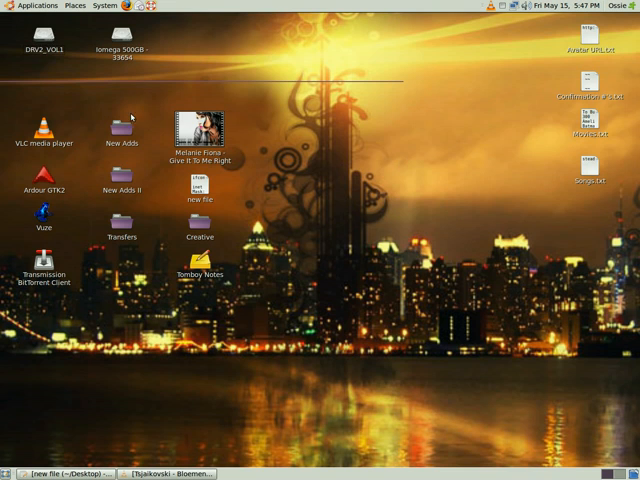
pyautogui.moveTo(85, 88)
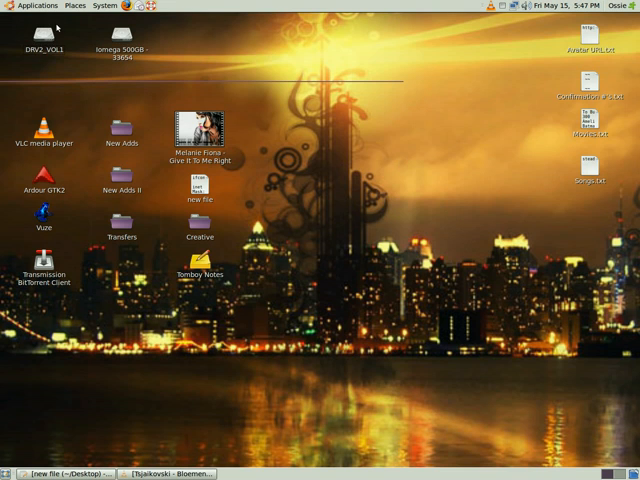
# Step: Open the Applications menu to browse installed programs
pyautogui.click(34, 5)
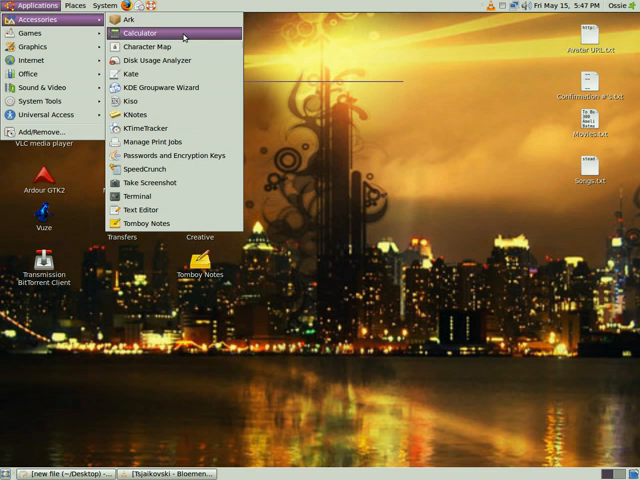
pyautogui.moveTo(140, 196)
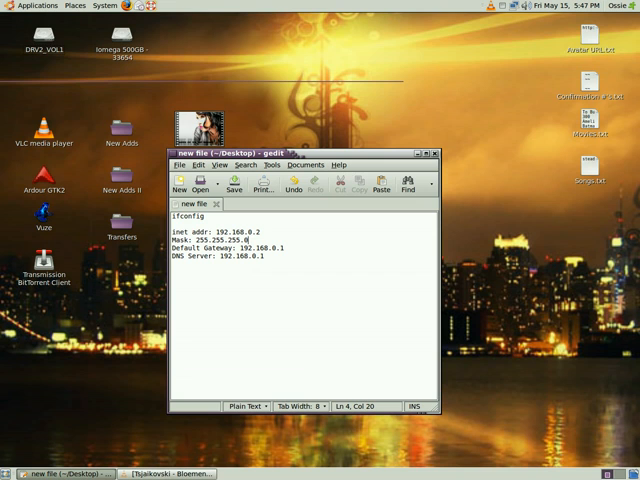
pyautogui.moveTo(170, 230)
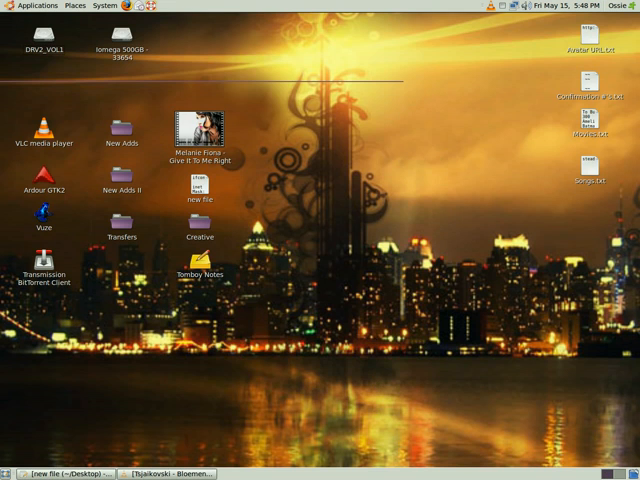
pyautogui.moveTo(512, 28)
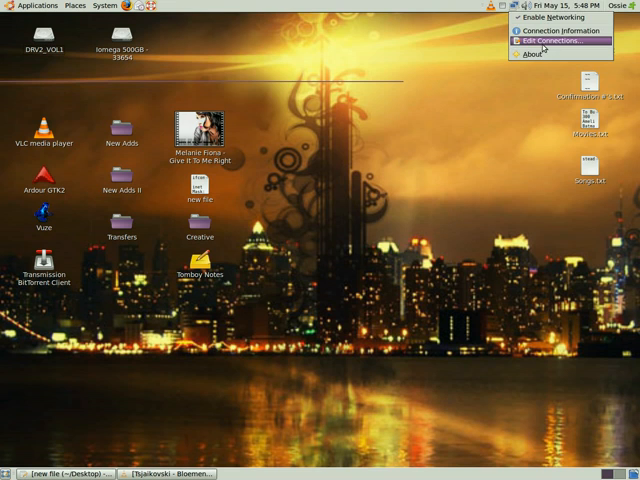
# Step: Choose Edit Connections from the network applet to open Network Connections
pyautogui.click(562, 41)
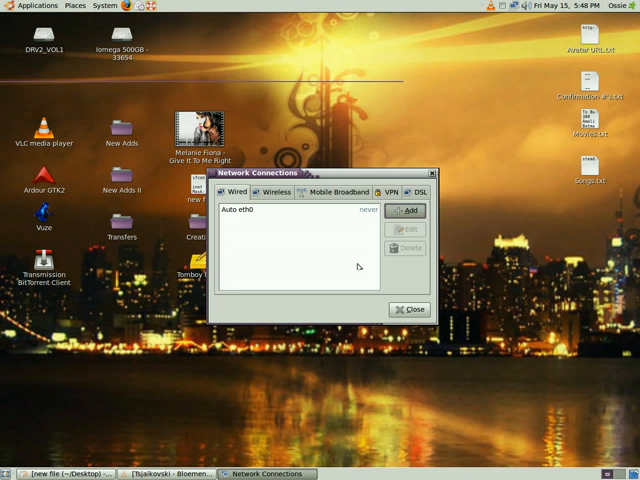
# Step: Add a new wired connection and name it 'My Connection'
pyautogui.click(407, 211)
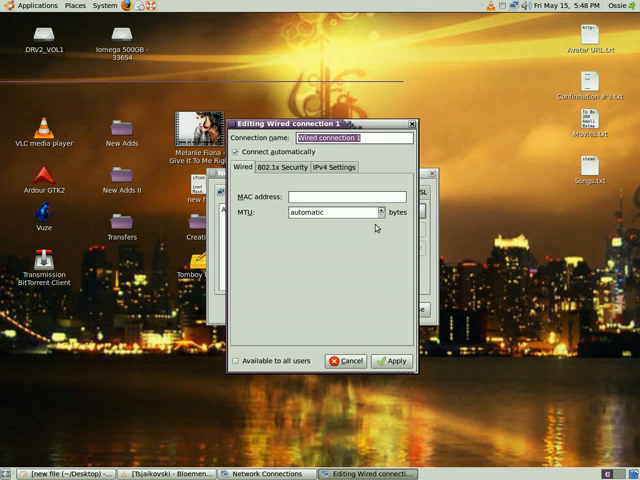
pyautogui.write('My')
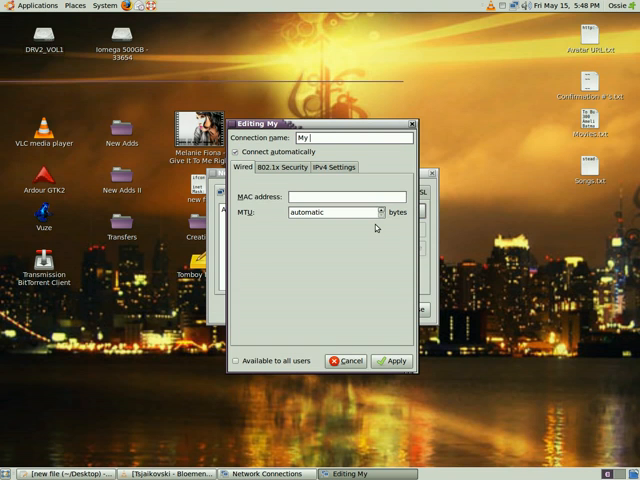
pyautogui.write('Connection')
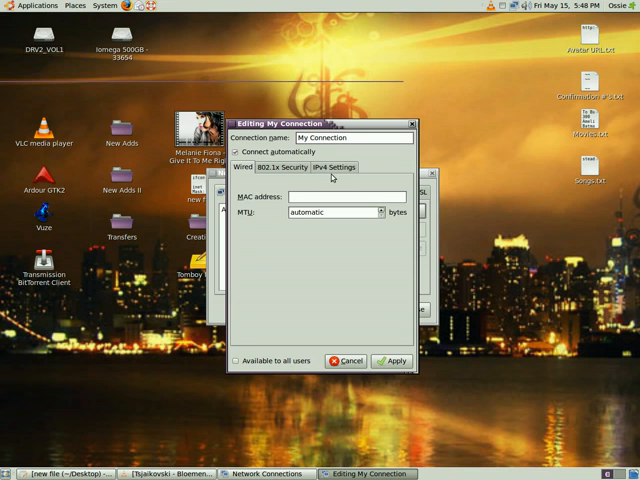
# Step: Set My Connection's IPv4 method to Manual and add an address entry
pyautogui.click(335, 167)
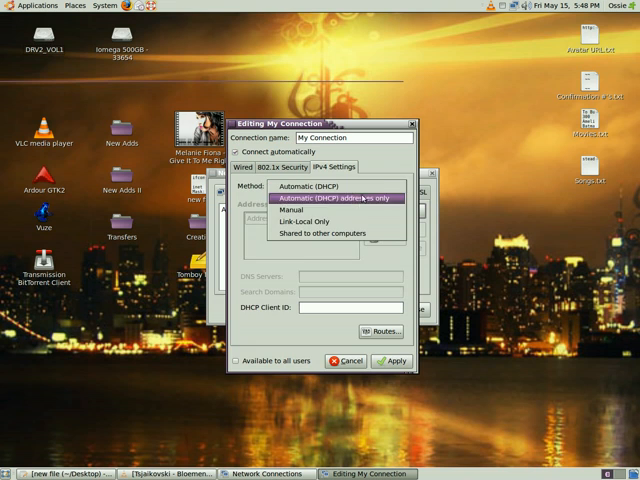
pyautogui.click(295, 209)
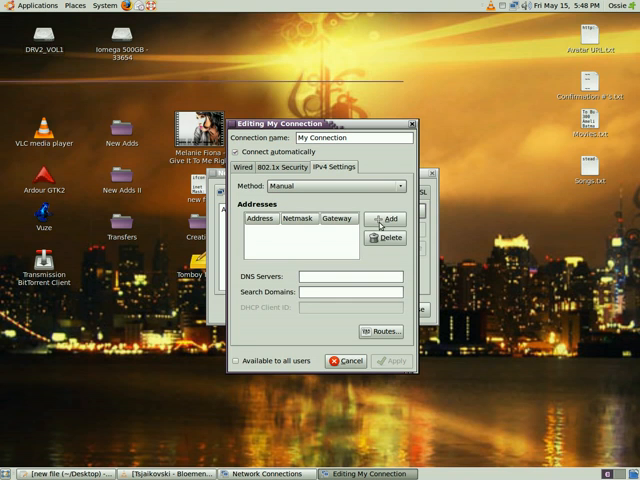
pyautogui.click(388, 218)
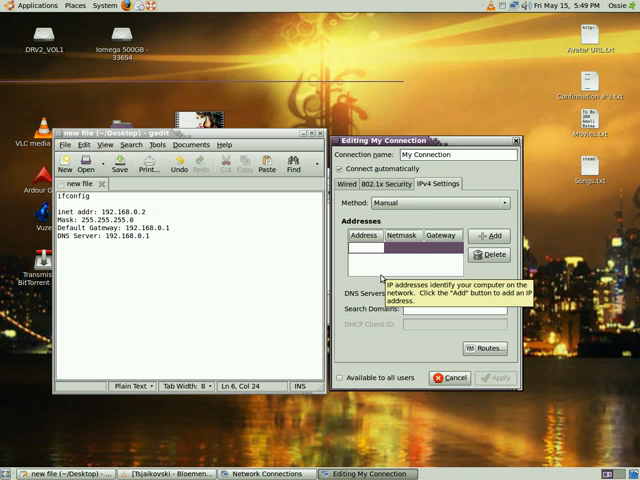
# Step: Enter address 192.168.0.25, netmask 255.255.255.0 and gateway 192.168.0.1
pyautogui.write('192.168.0.3')
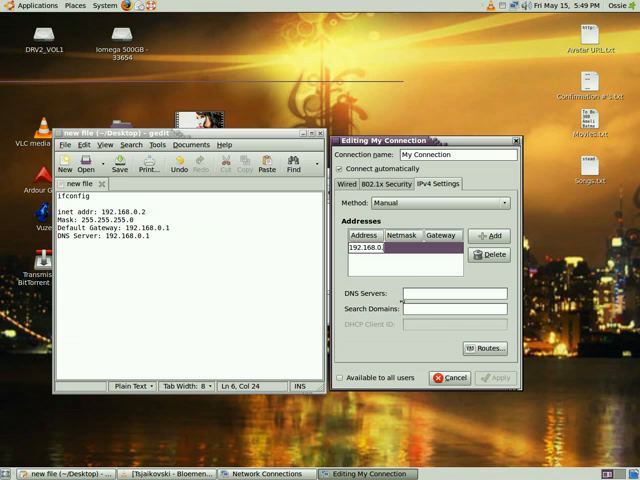
pyautogui.write('2.168.0.25')
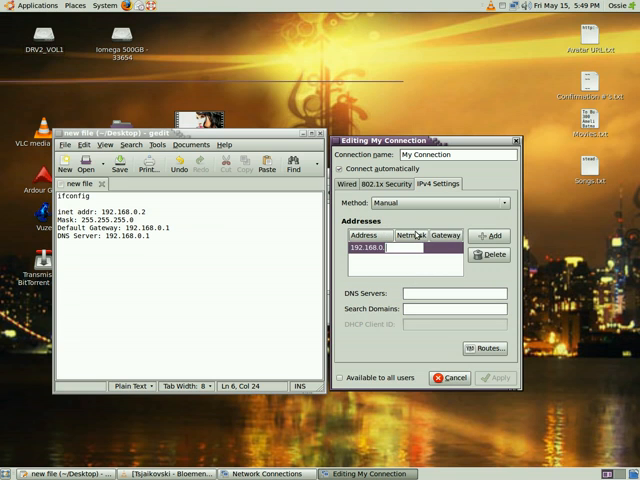
pyautogui.write('25')
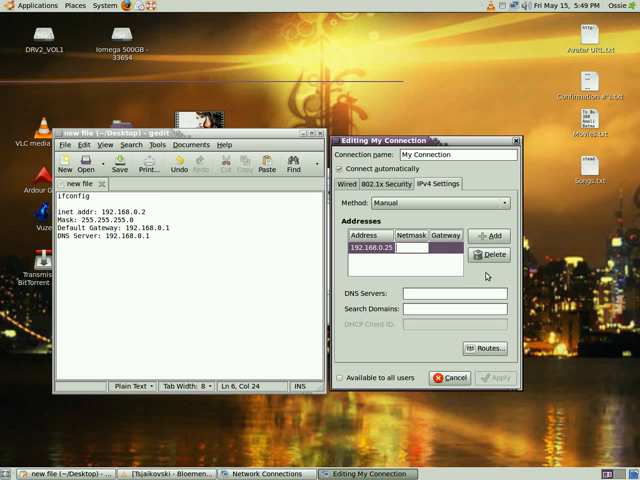
pyautogui.moveTo(483, 277)
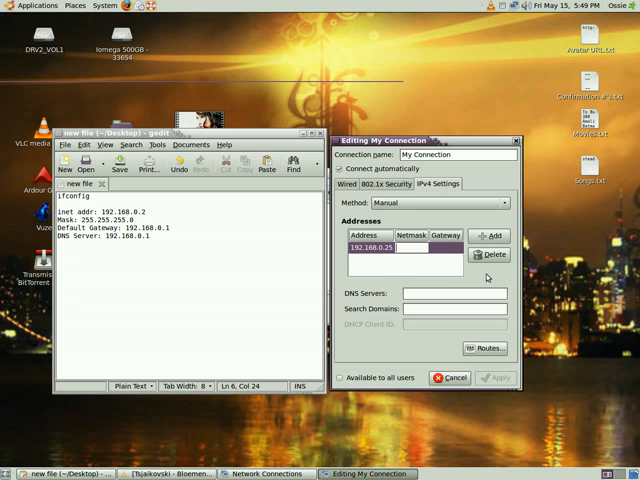
pyautogui.write('255.255.255.0')
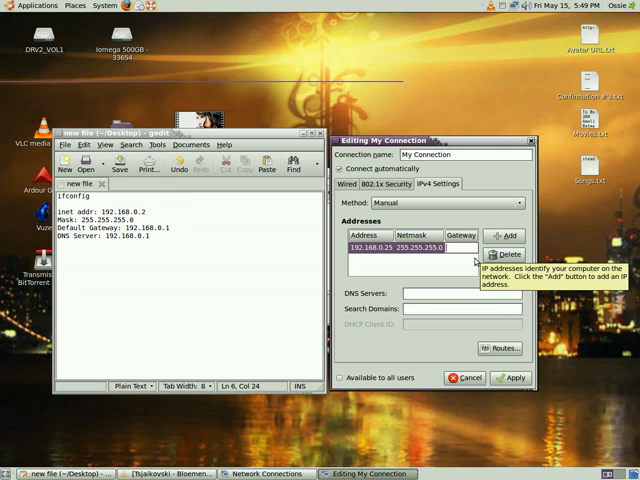
pyautogui.write('192.168.0.1')
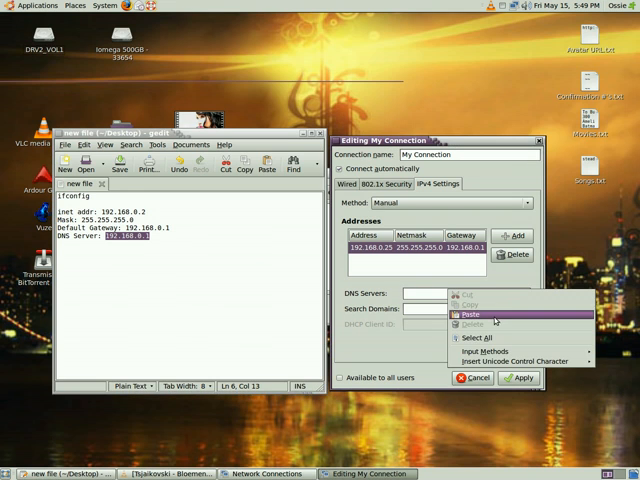
# Step: Paste the copied DNS server address into My Connection's DNS field
pyautogui.click(468, 314)
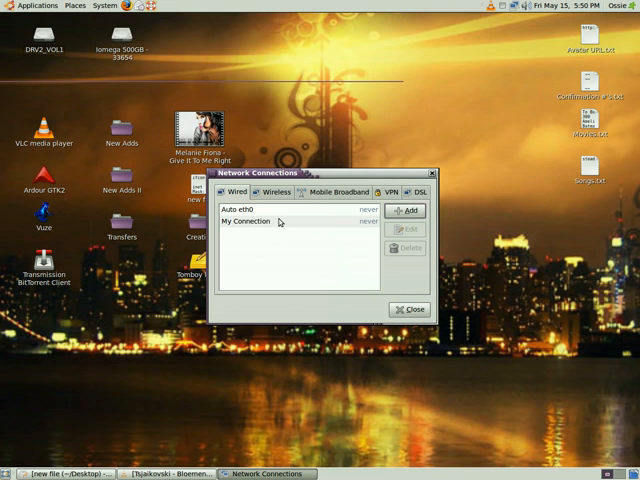
# Step: Select My Connection in the Wired list and close Network Connections
pyautogui.click(246, 221)
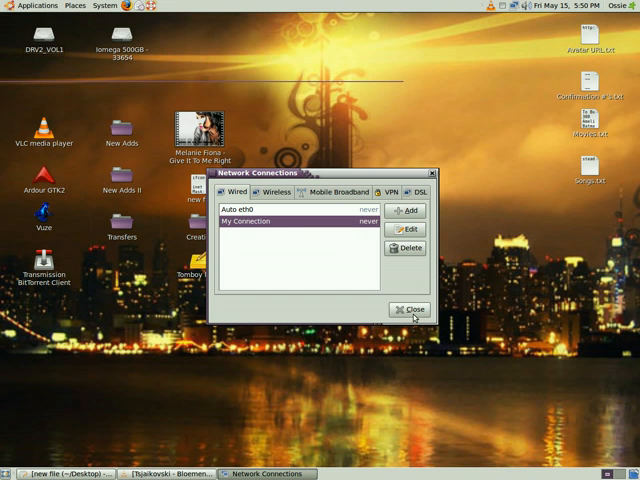
pyautogui.click(410, 309)
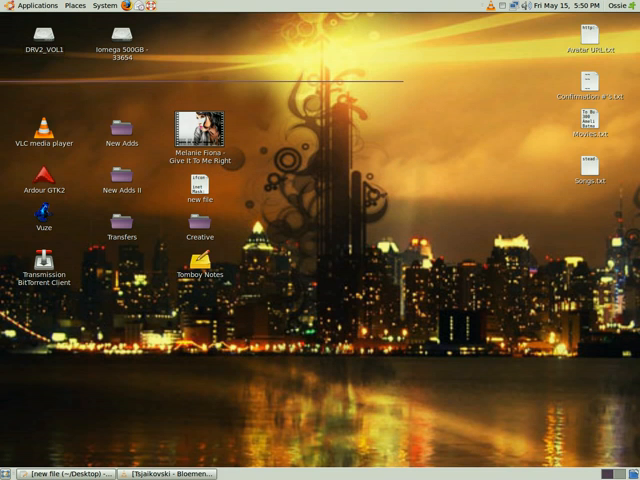
# Step: Activate My Connection from the panel's network menu under Wired Networks
pyautogui.click(513, 6)
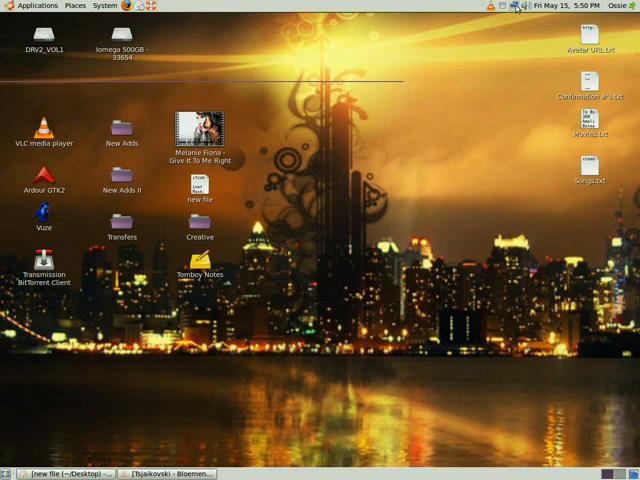
pyautogui.click(516, 6)
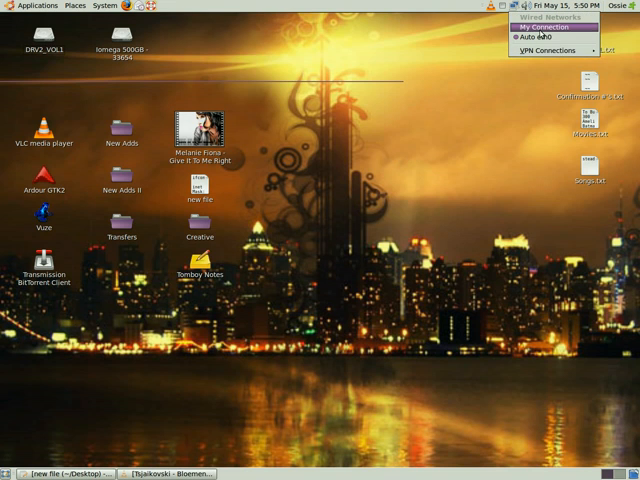
pyautogui.click(540, 32)
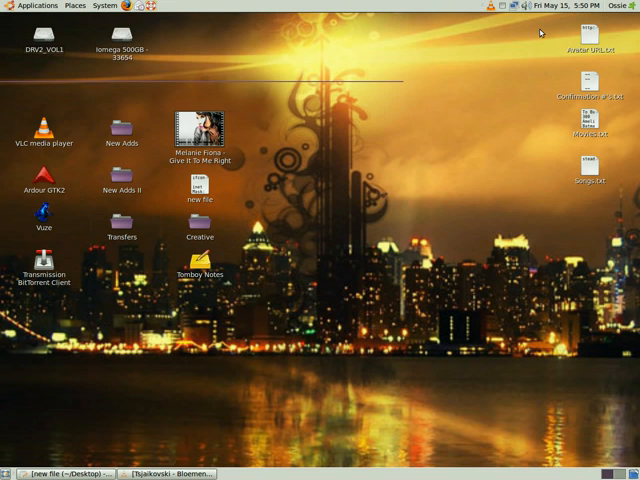
pyautogui.moveTo(489, 45)
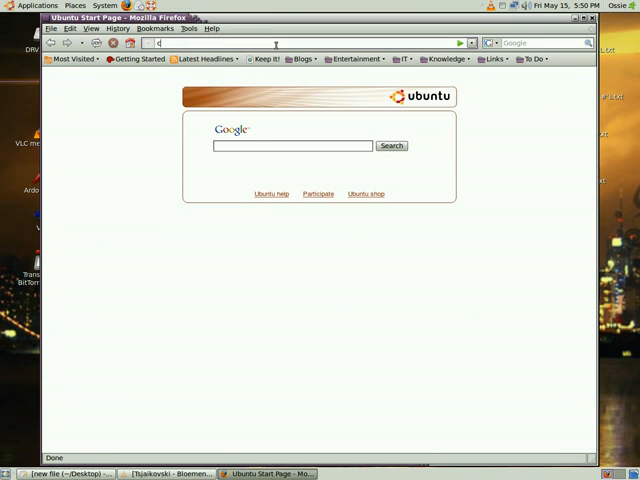
# Step: Type 'cnn' into Firefox's address bar to reach cnn.com
pyautogui.write('nnc')
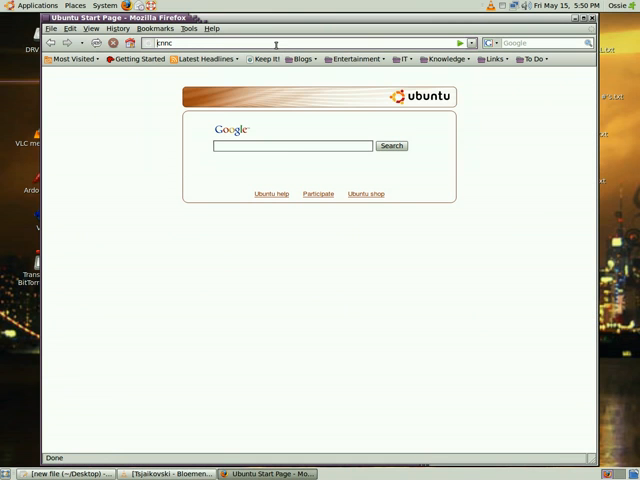
pyautogui.write('cnn')
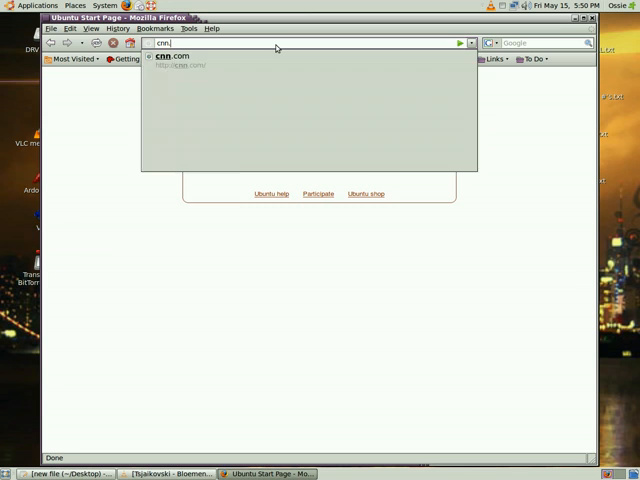